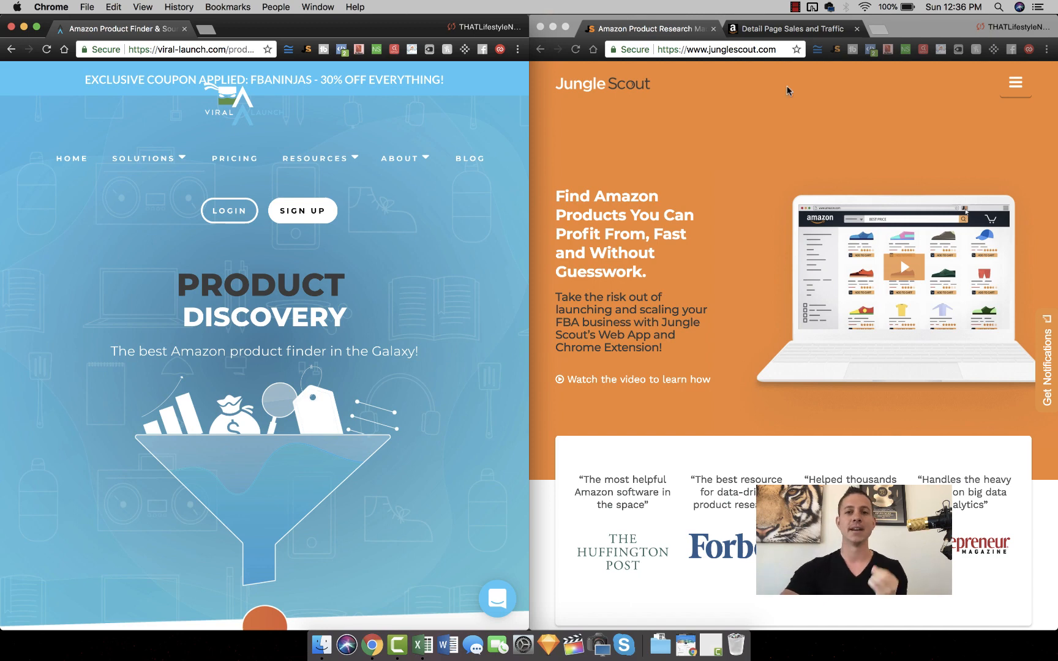
# Step: Add the Direct From Amazon table with sales $20,470.05, $11,850.49 and $30,413.16
pyautogui.click(793, 28)
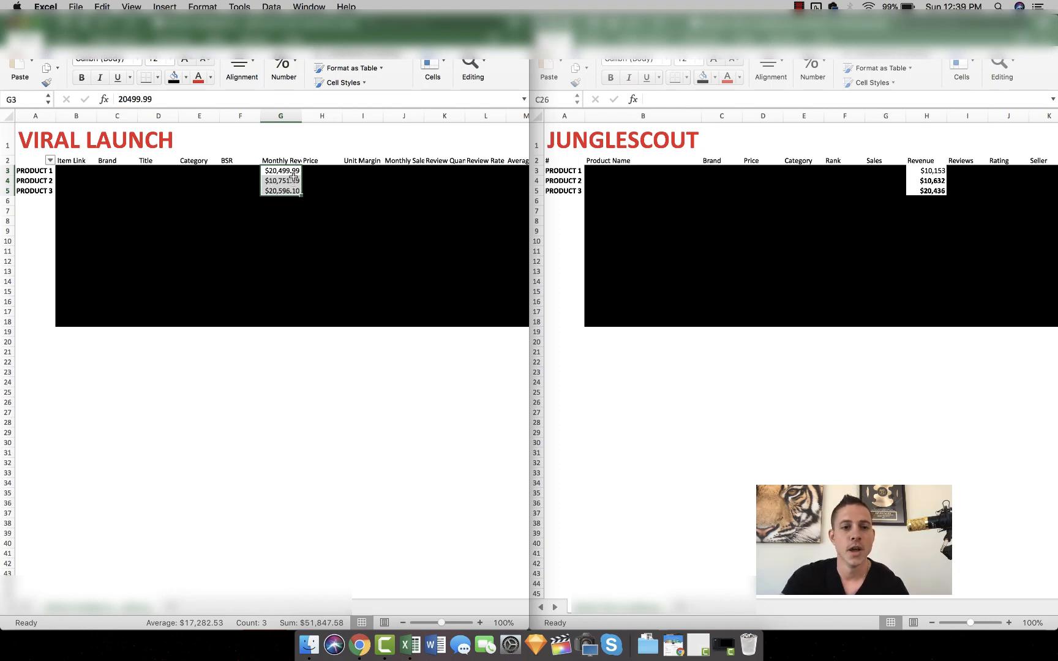
pyautogui.moveTo(805, 243)
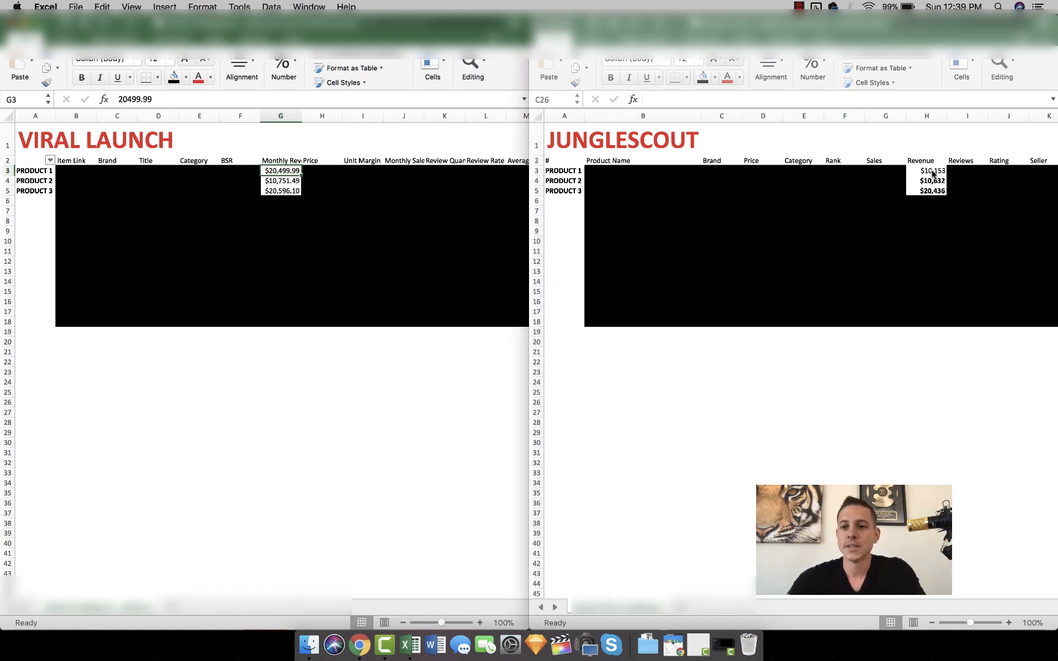
pyautogui.click(927, 170)
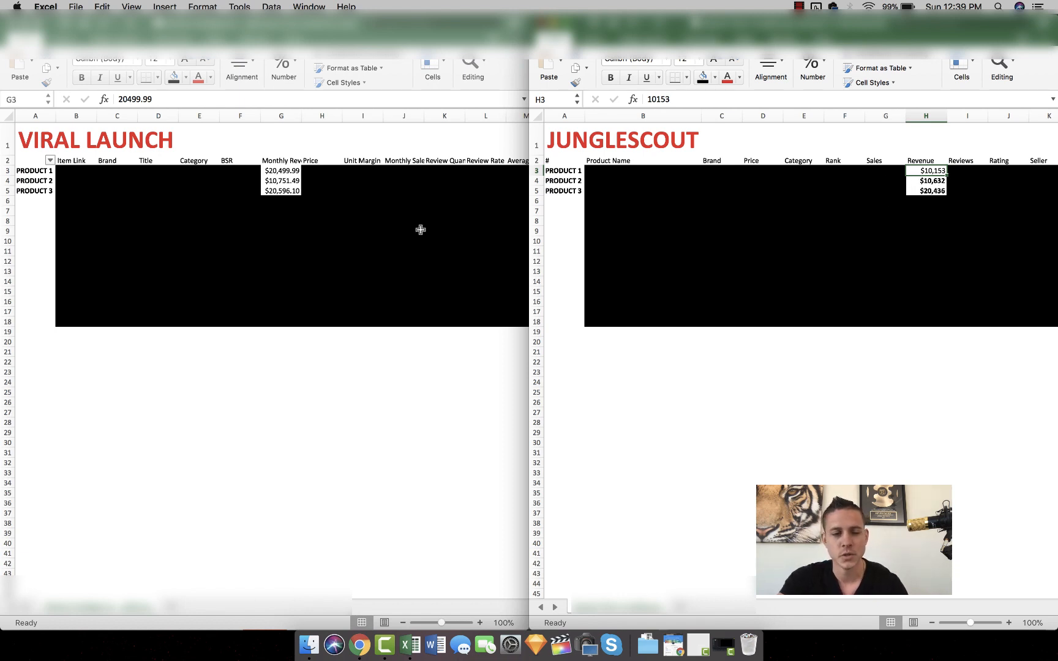
pyautogui.moveTo(404, 197)
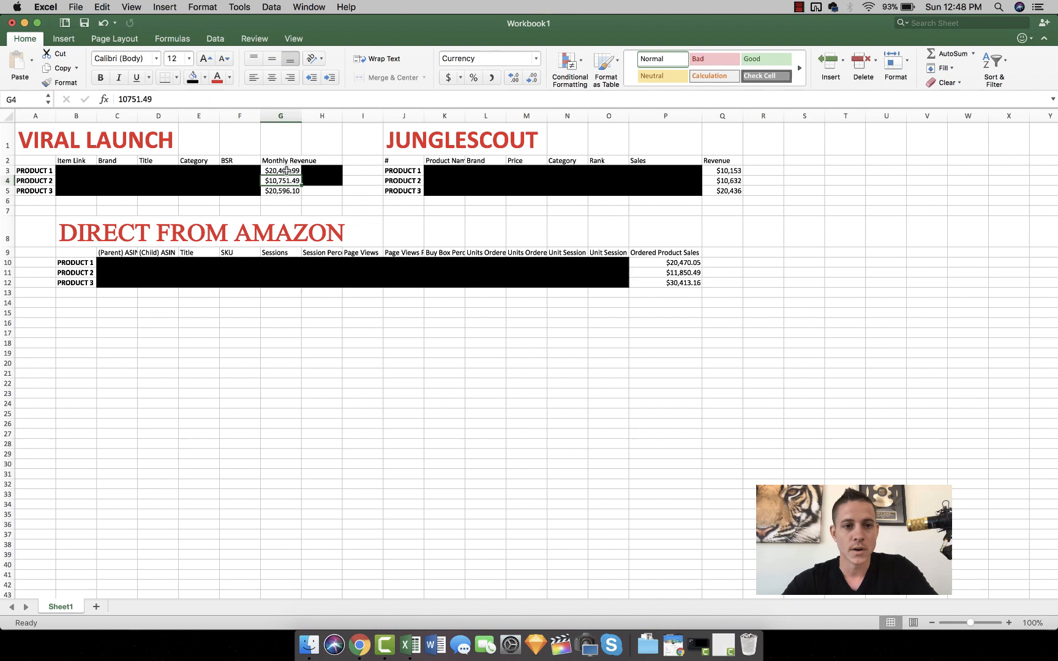
pyautogui.click(280, 170)
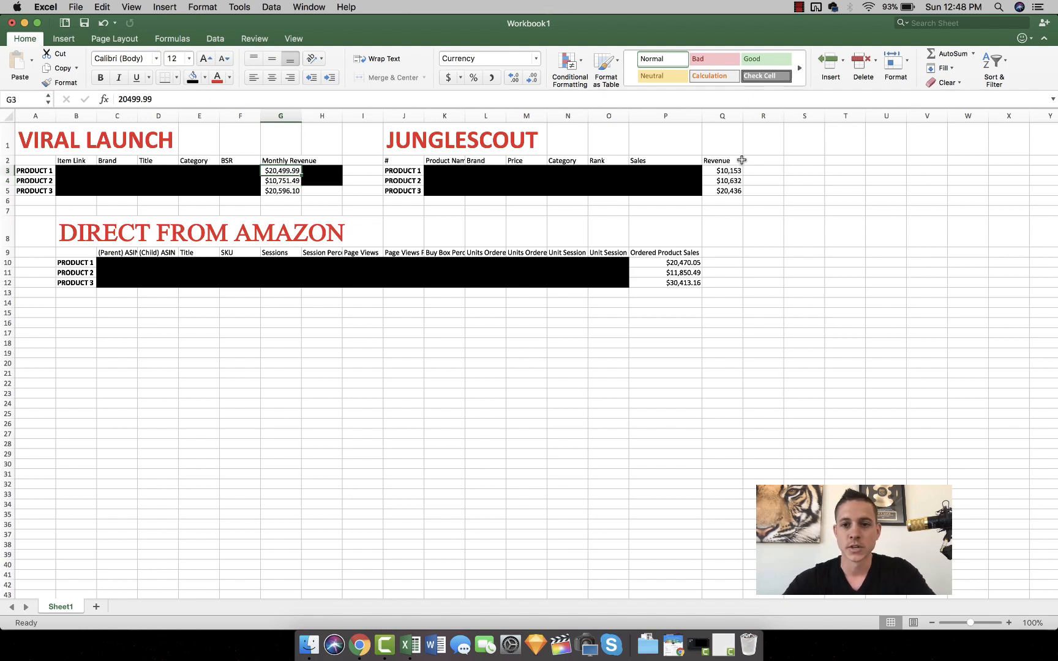
pyautogui.click(722, 170)
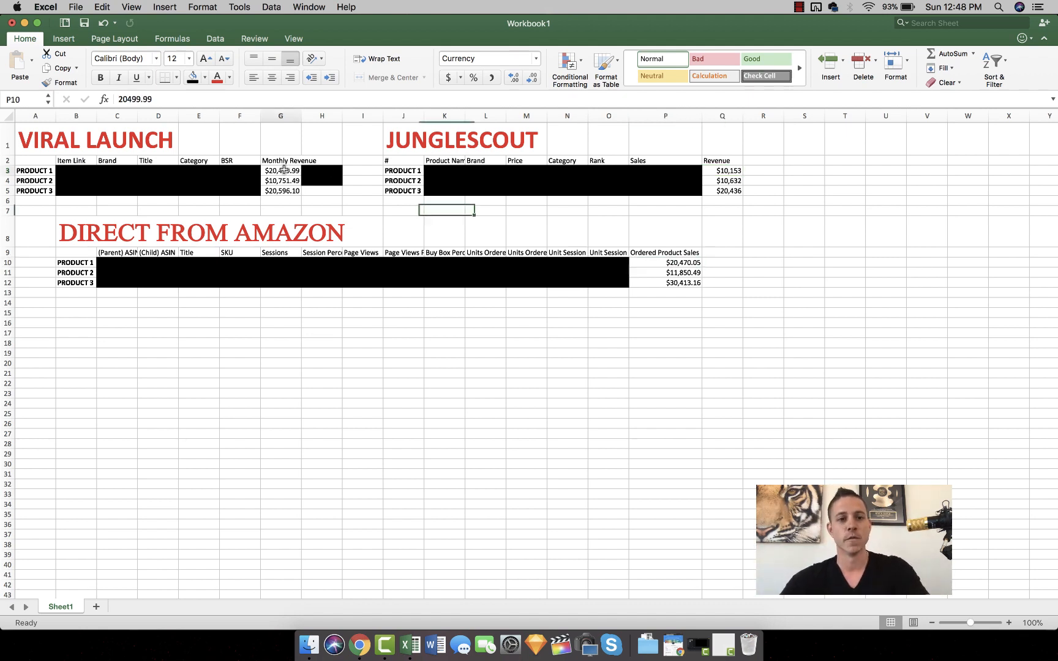
pyautogui.click(281, 170)
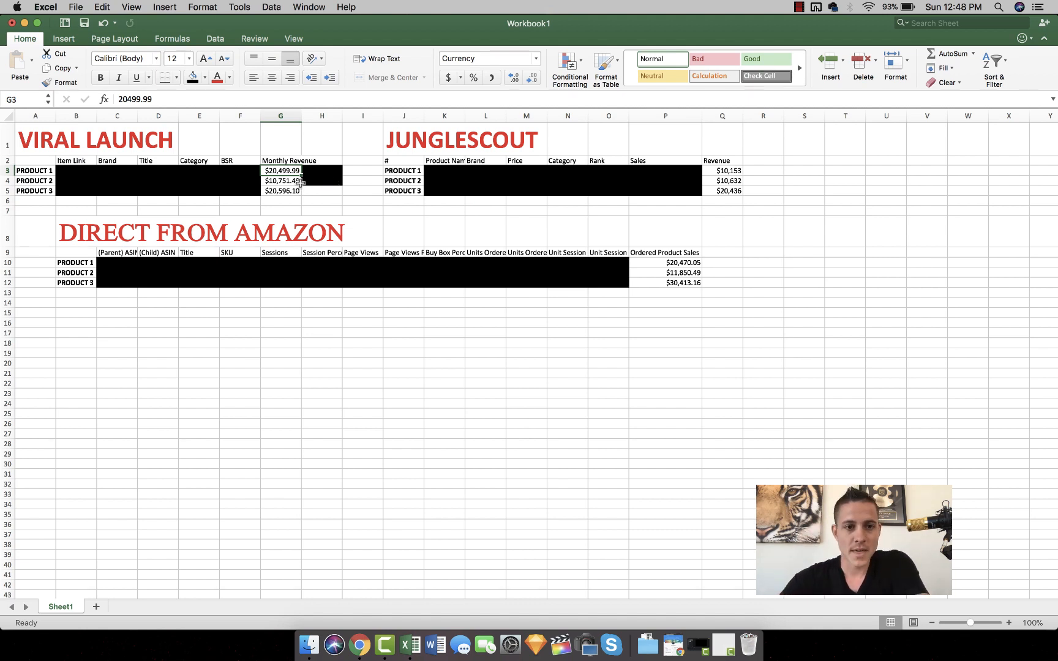
pyautogui.click(281, 180)
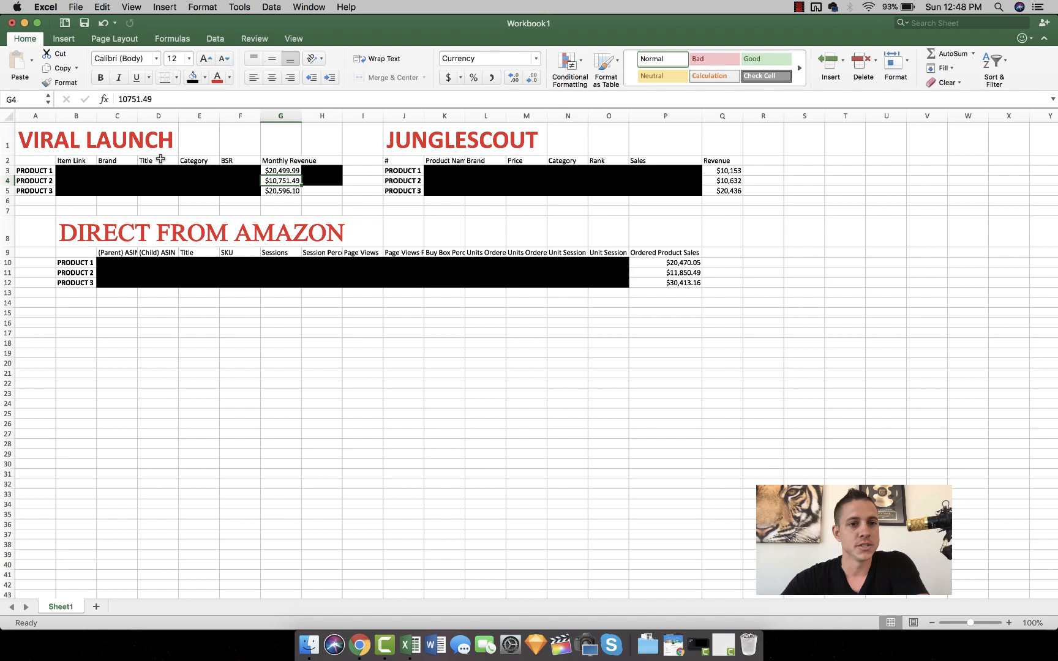
pyautogui.moveTo(729, 183)
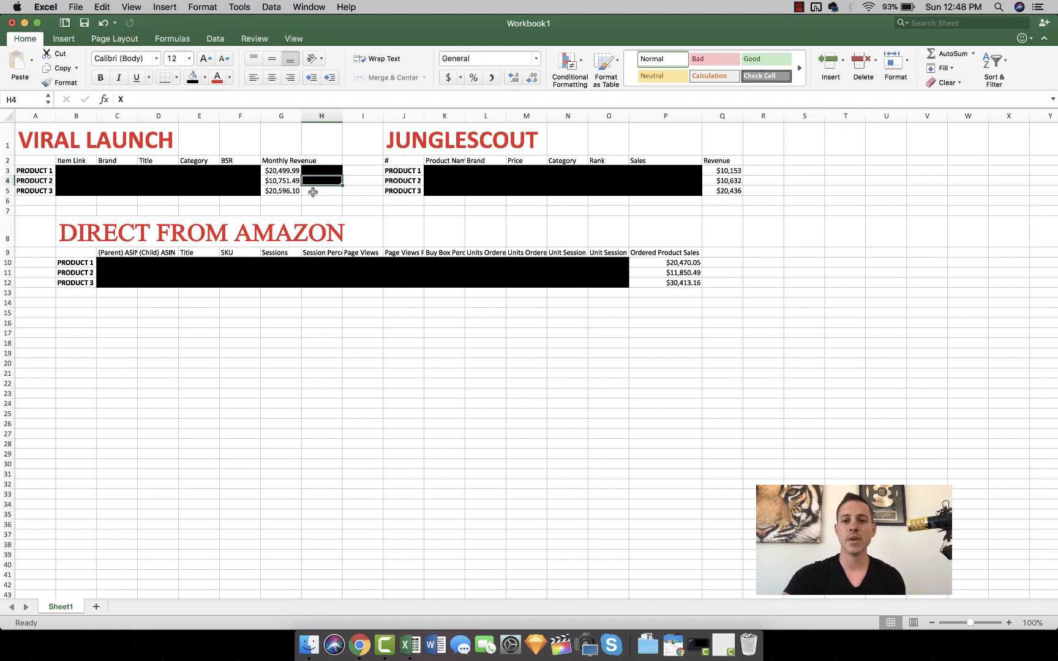
pyautogui.click(321, 191)
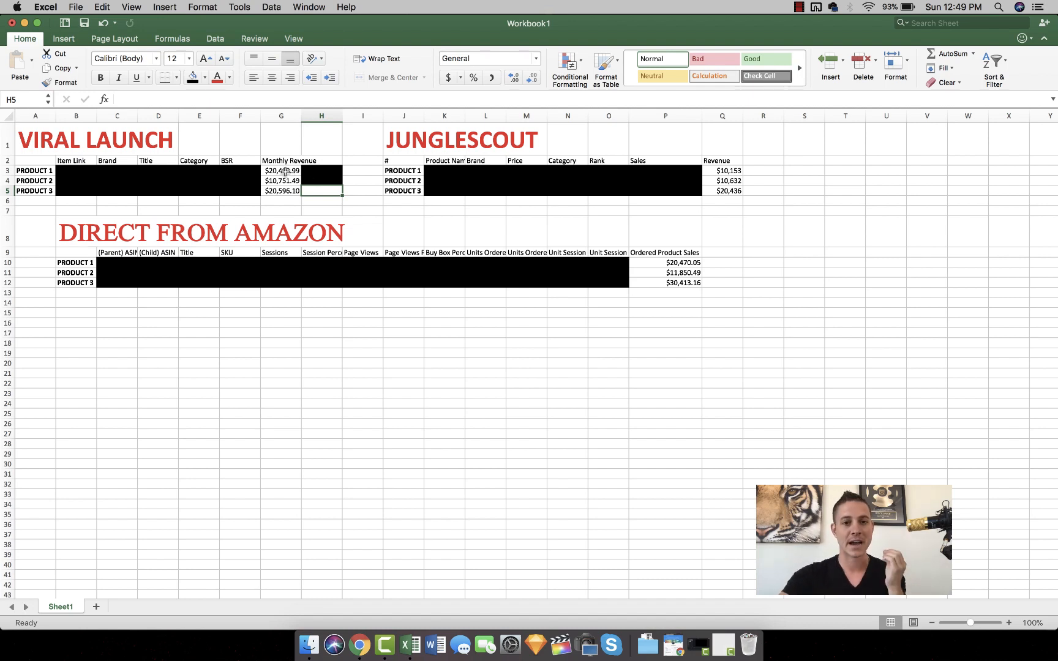
pyautogui.click(281, 170)
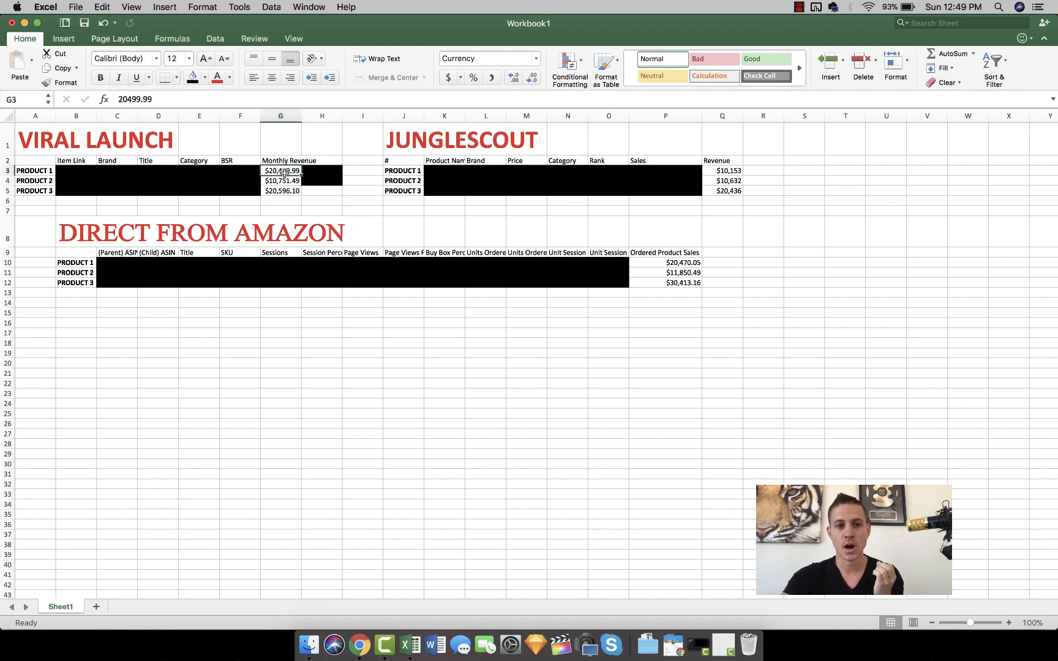